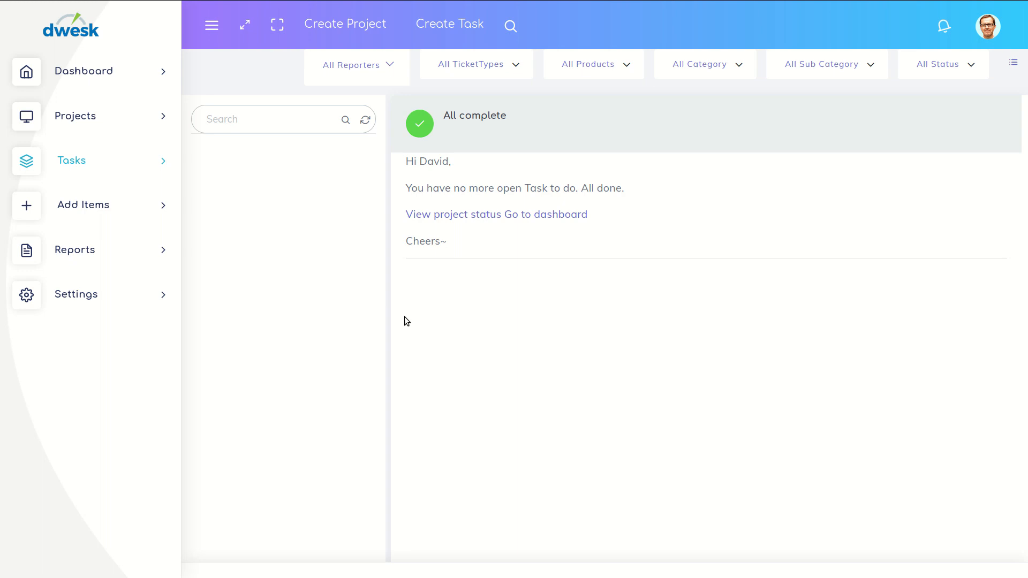
pyautogui.moveTo(77, 116)
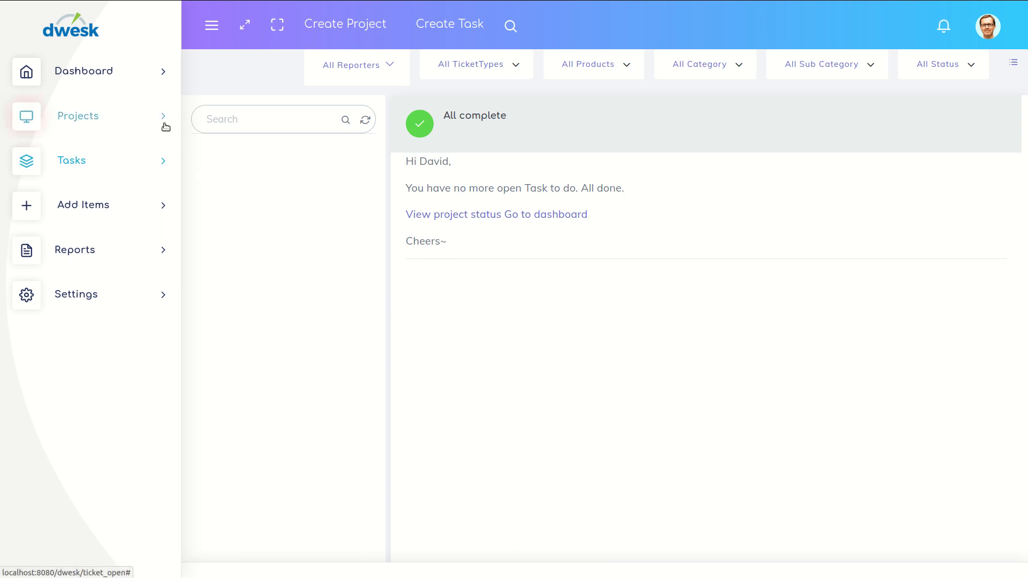
# Go to Projects > WorkFlow Settings > TicketType to list the HP Ticket type.
pyautogui.click(77, 116)
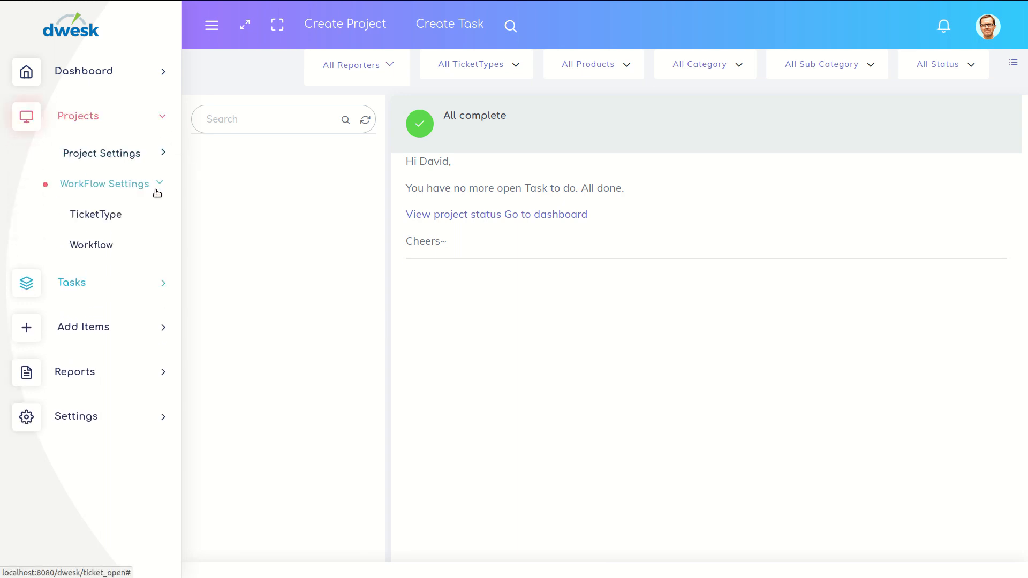
pyautogui.click(96, 215)
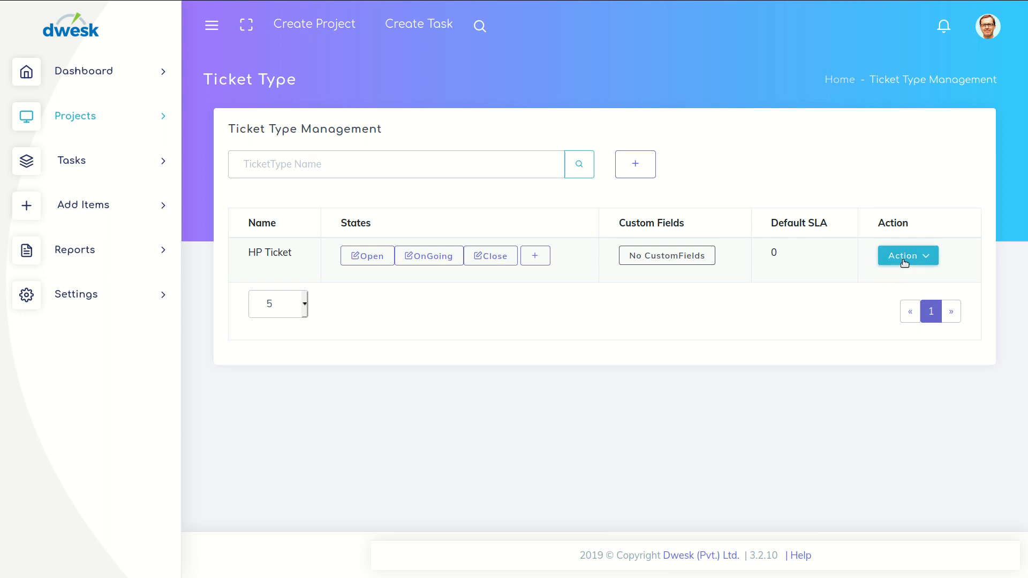
# Enable 'Pause sla when approval pending' on the HP Ticket type and save.
pyautogui.click(907, 255)
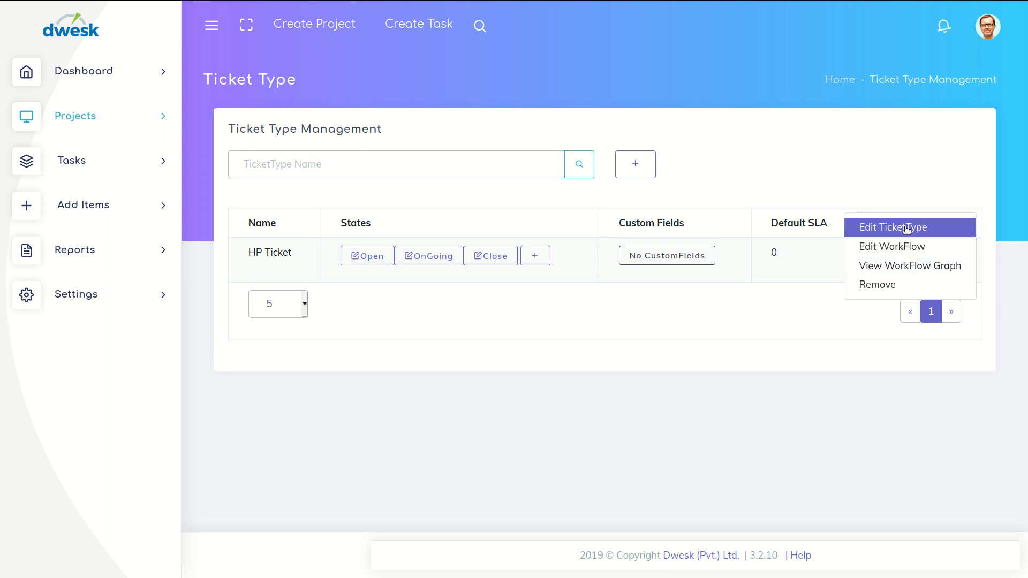
pyautogui.click(892, 228)
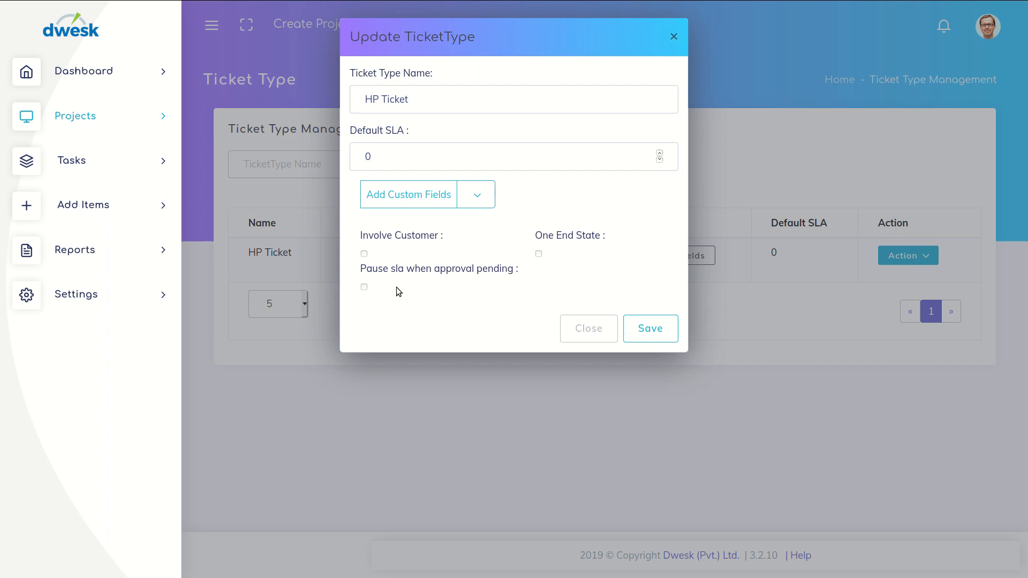
pyautogui.moveTo(392, 290)
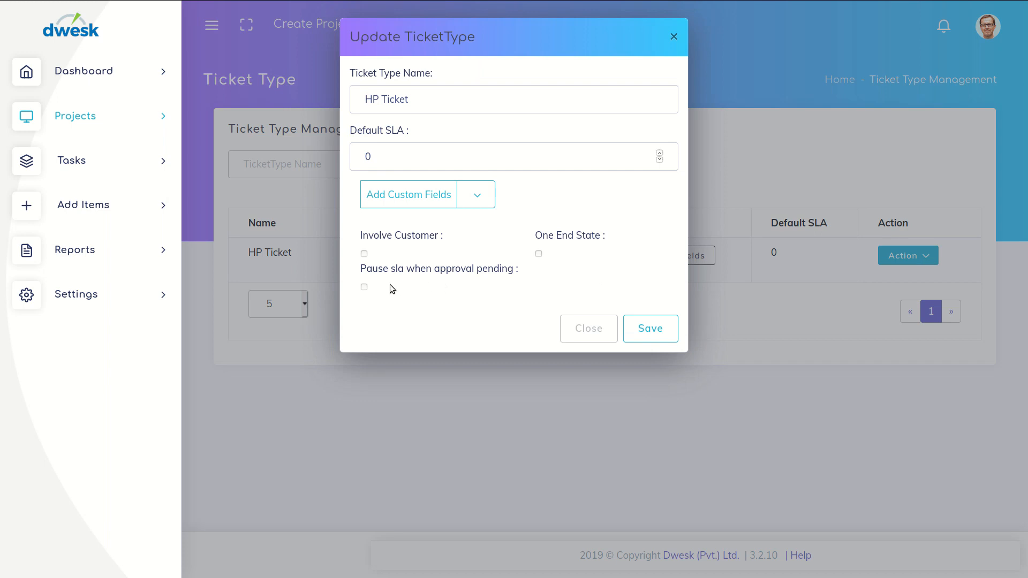
pyautogui.click(364, 287)
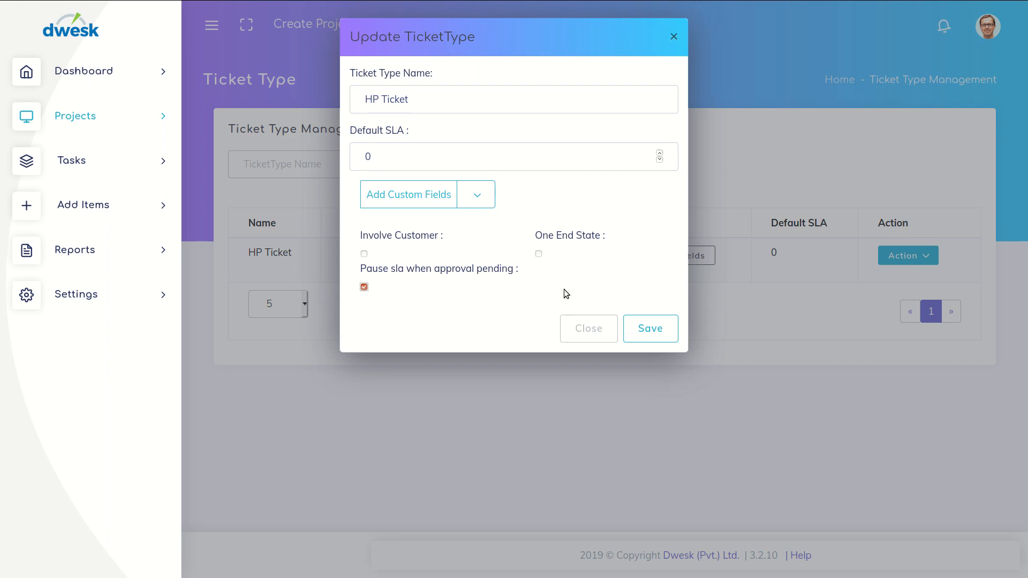
pyautogui.click(650, 328)
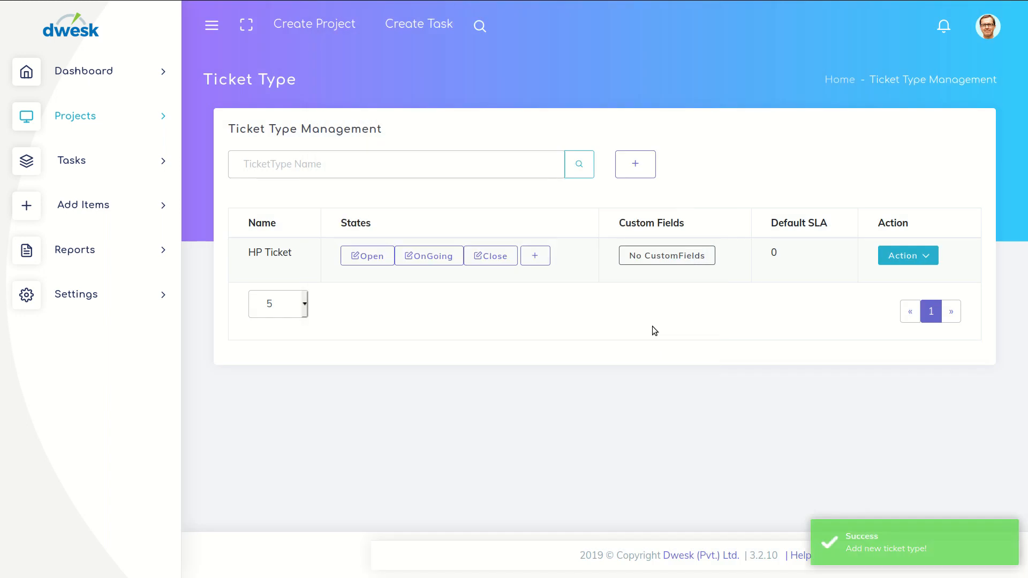
pyautogui.moveTo(828, 319)
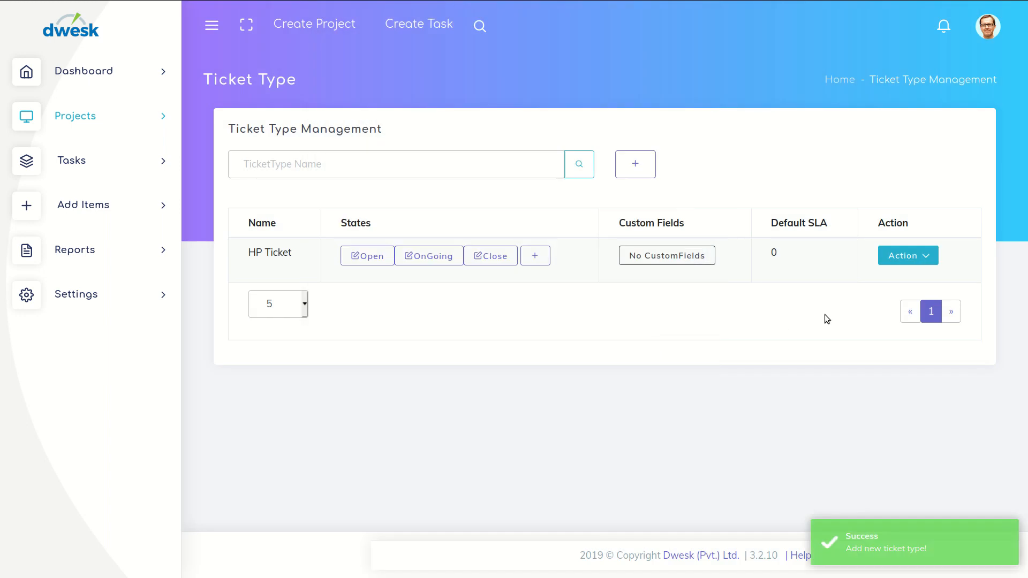
# Open HP Ticket's Edit WorkFlow view and scroll to the Open/OnGoing/Close workflow table.
pyautogui.click(908, 255)
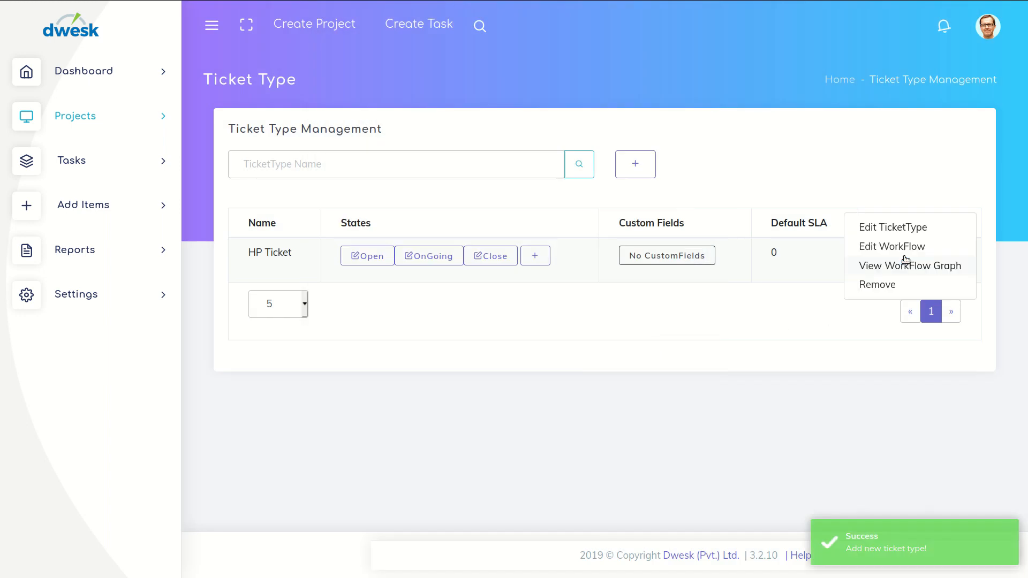
pyautogui.click(910, 266)
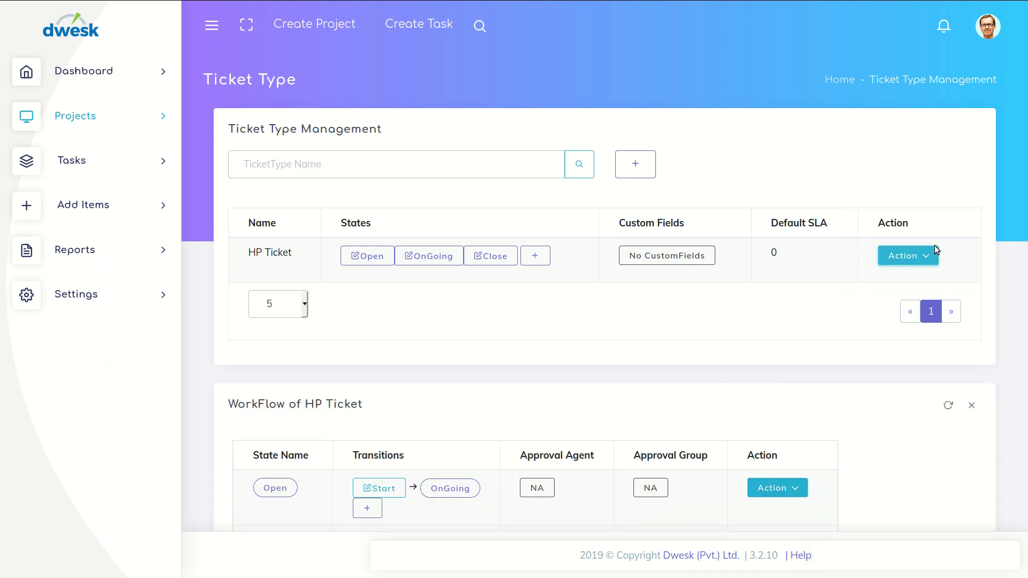
pyautogui.scroll(-3)
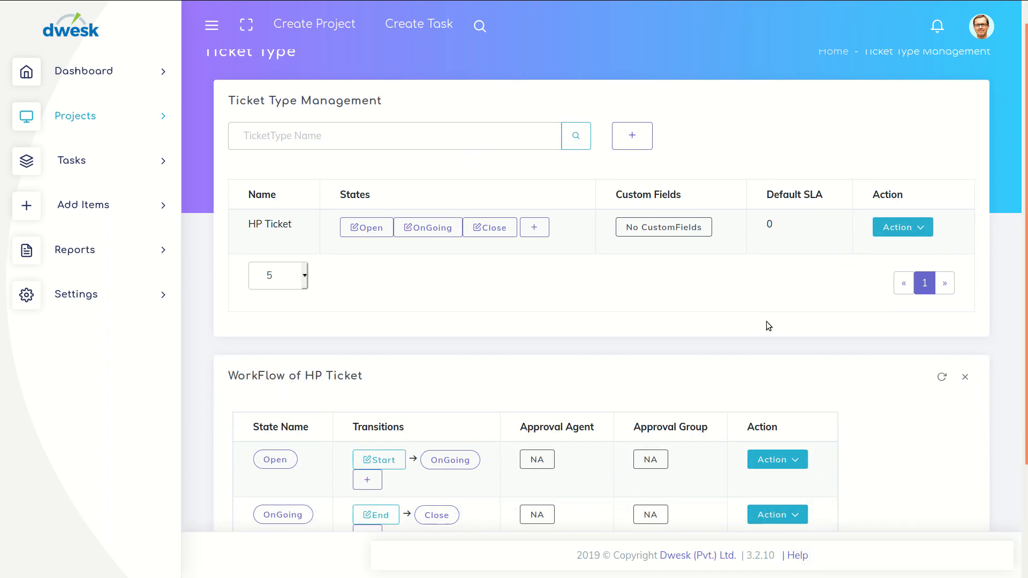
pyautogui.scroll(-3)
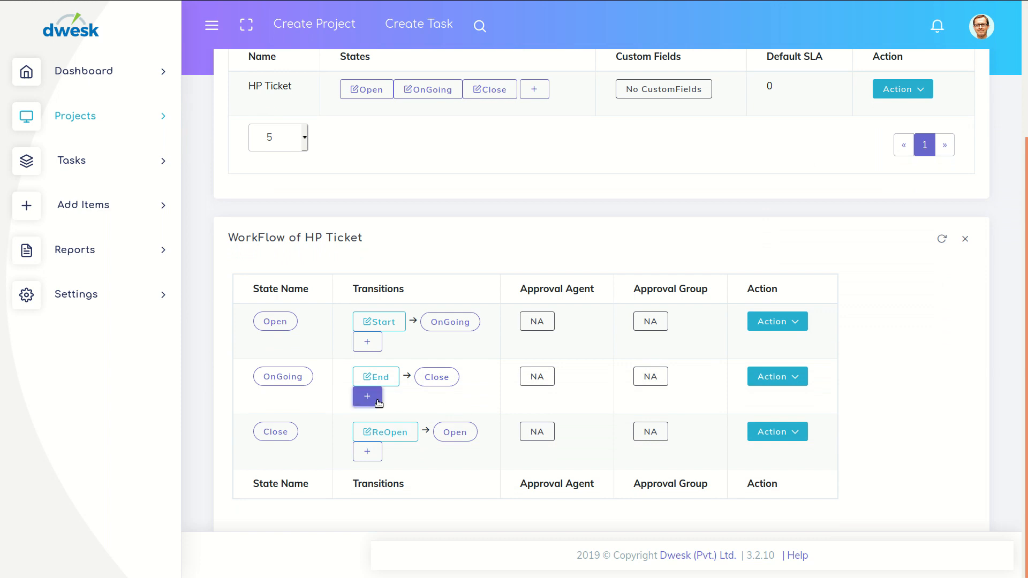
# Assign an approving agent to OnGoing's End transition to Close and save.
pyautogui.click(368, 397)
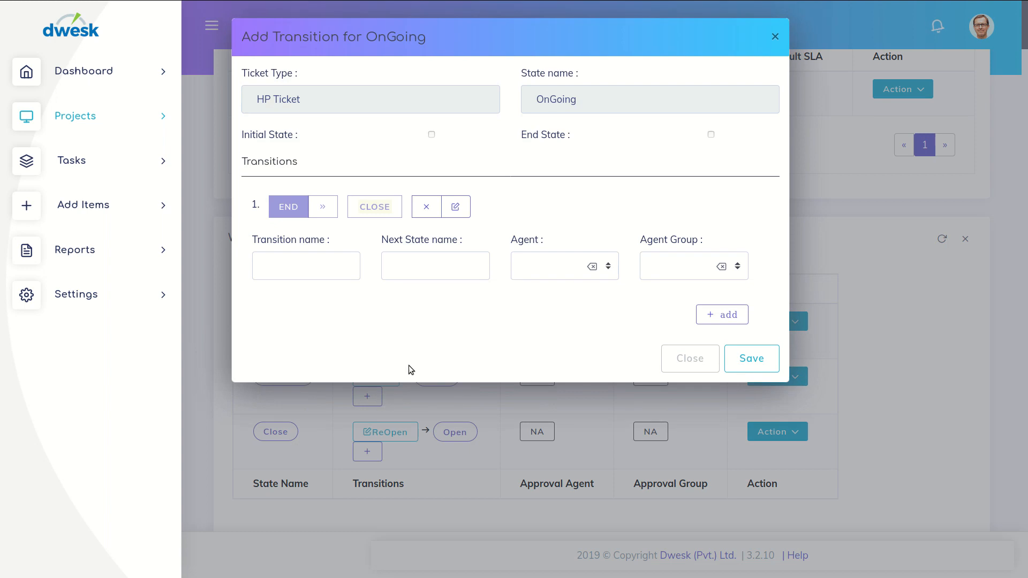
pyautogui.click(456, 206)
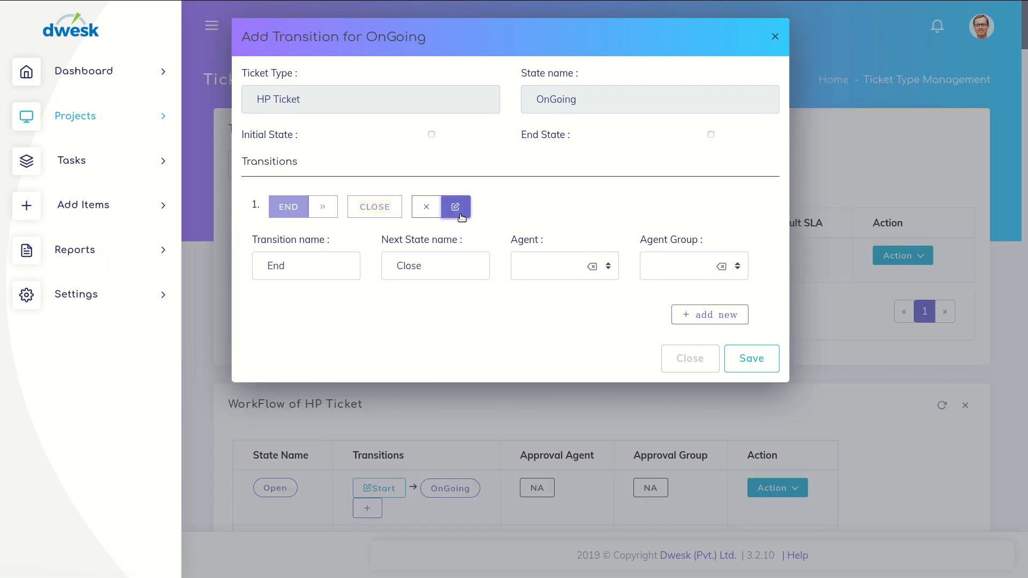
pyautogui.click(554, 266)
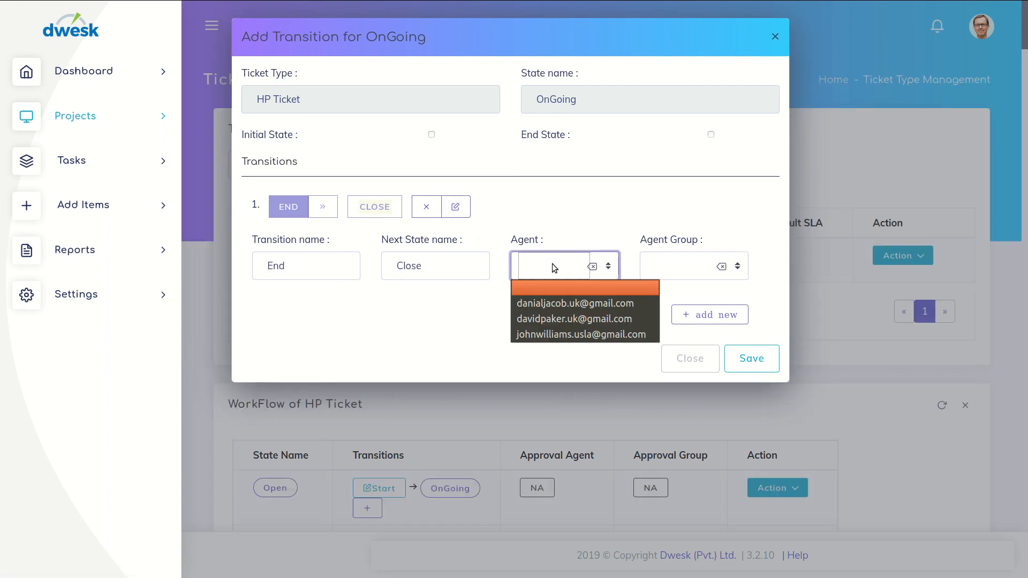
pyautogui.click(575, 319)
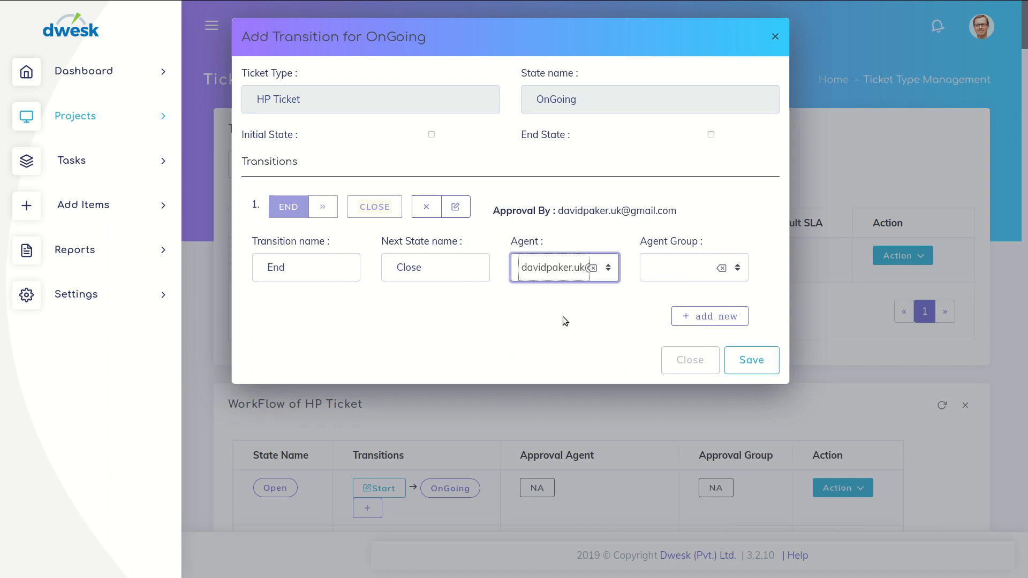
pyautogui.moveTo(727, 342)
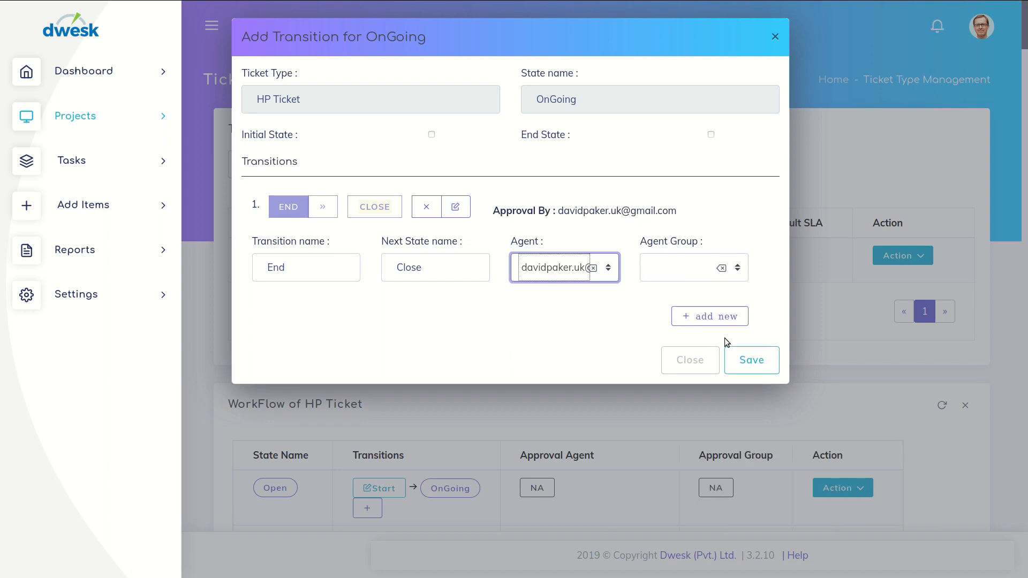
pyautogui.click(751, 360)
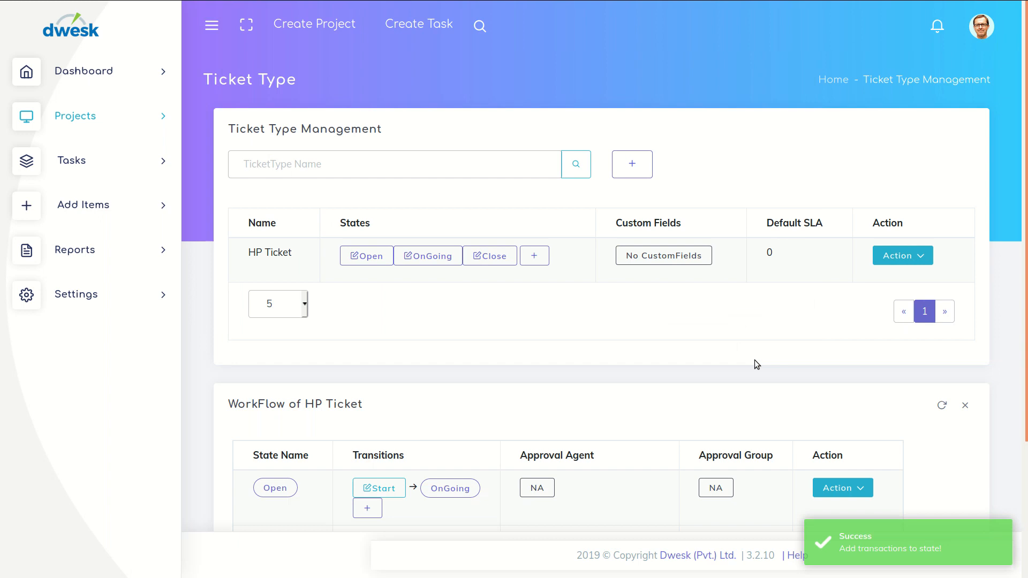
pyautogui.scroll(-3)
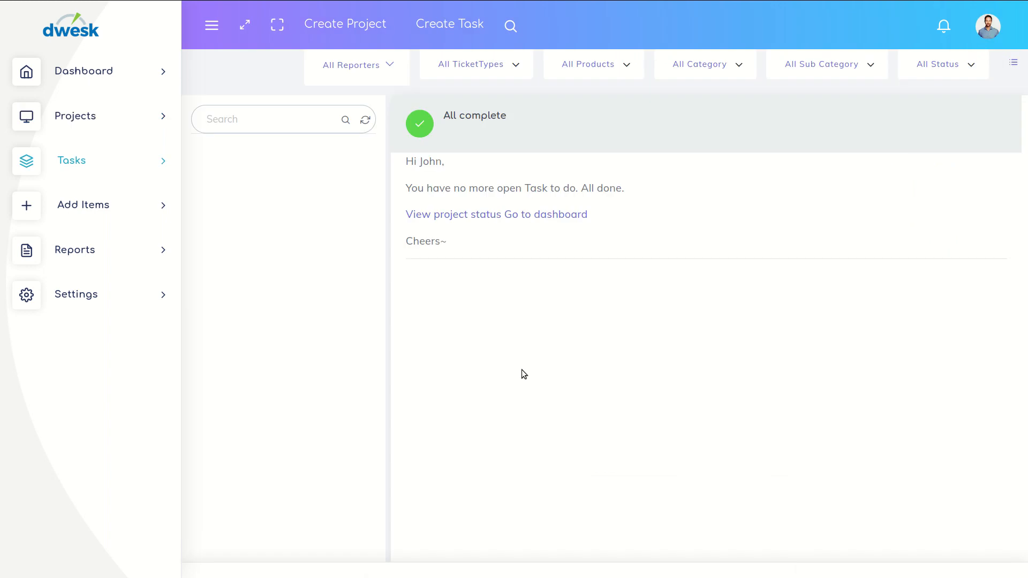
pyautogui.moveTo(450, 24)
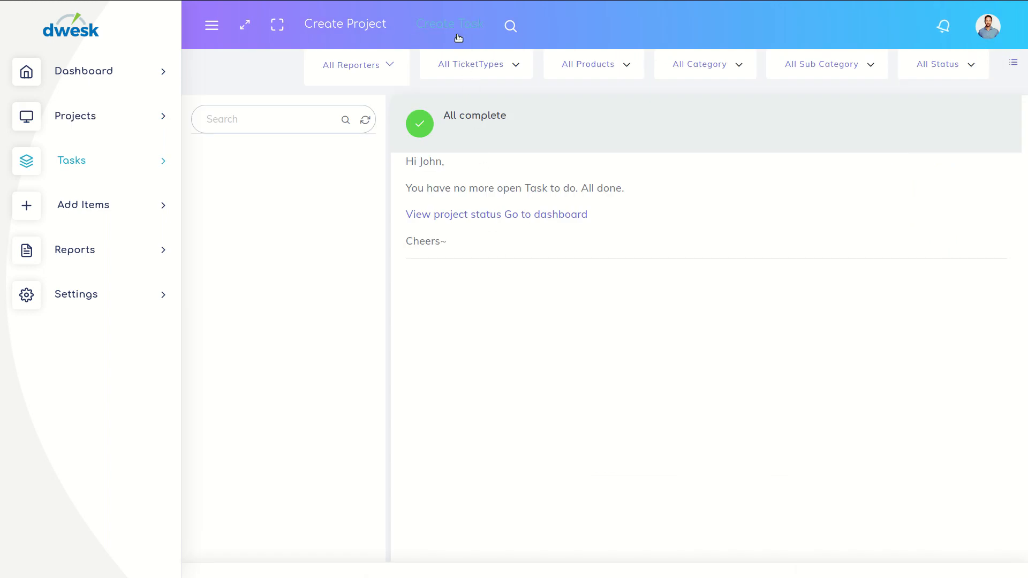
# Save a new task 'Complete software installation for PC | Customer-56731' with an assigned agent.
pyautogui.click(450, 24)
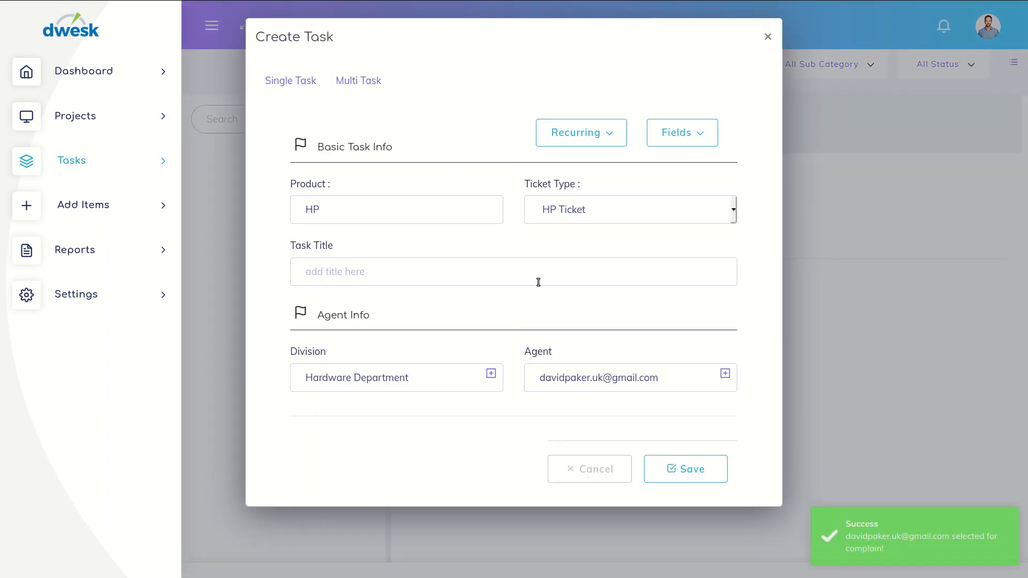
pyautogui.click(514, 271)
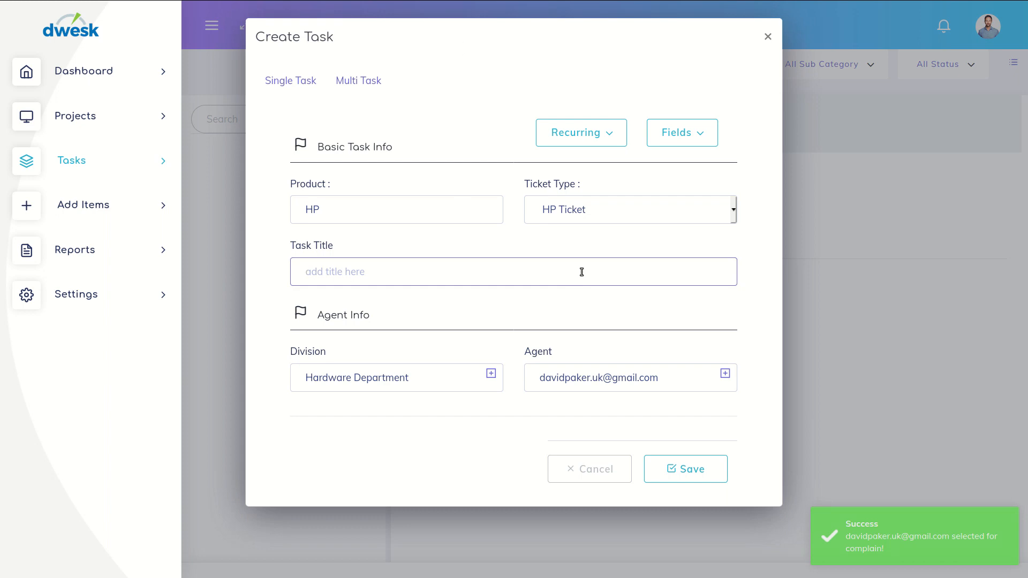
pyautogui.write('Complete software installation for PC | Customer-56731')
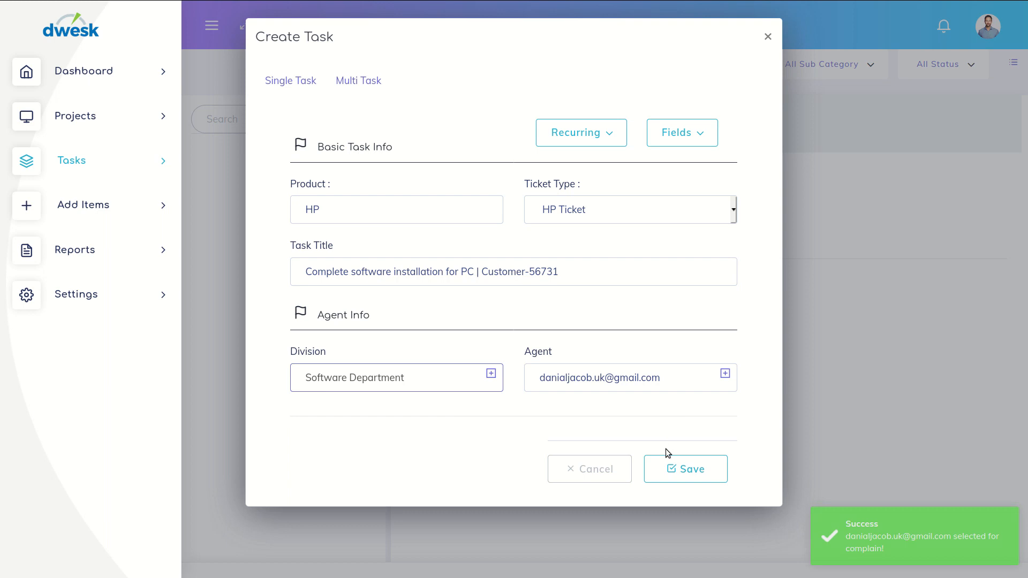
pyautogui.click(685, 469)
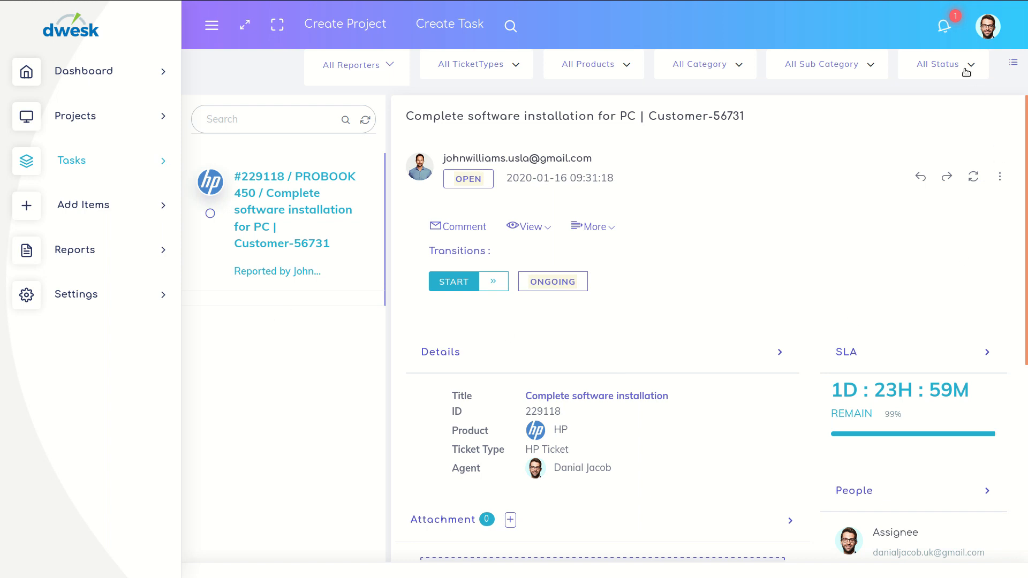
# Apply the START transition to move the ticket from Open to Ongoing.
pyautogui.click(943, 26)
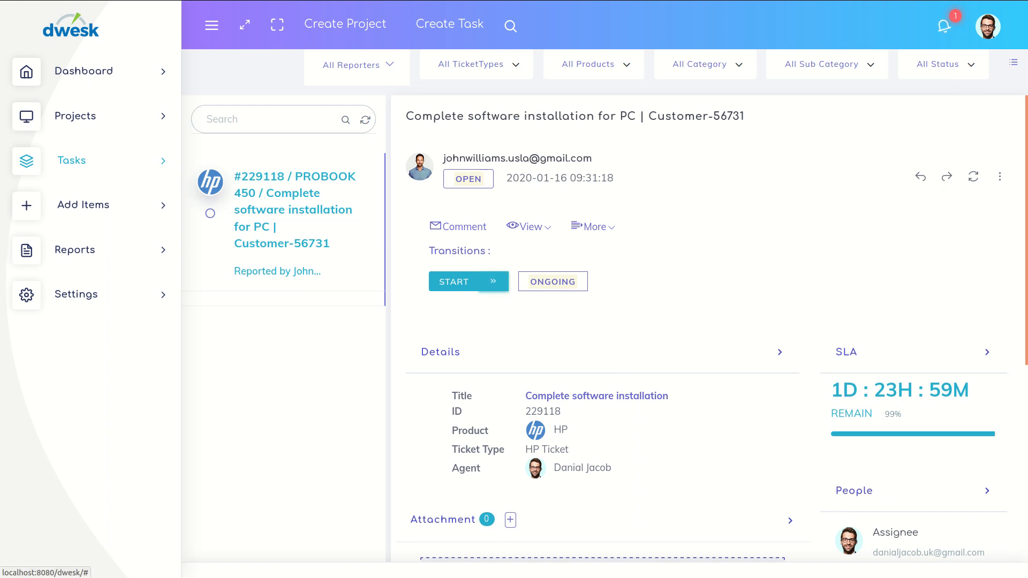
pyautogui.click(462, 282)
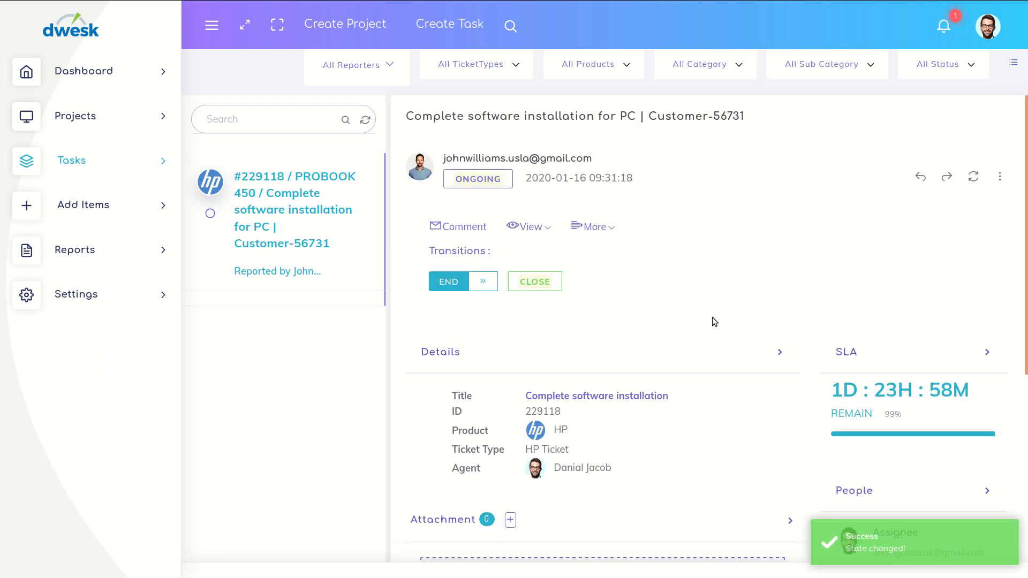
pyautogui.scroll(-3)
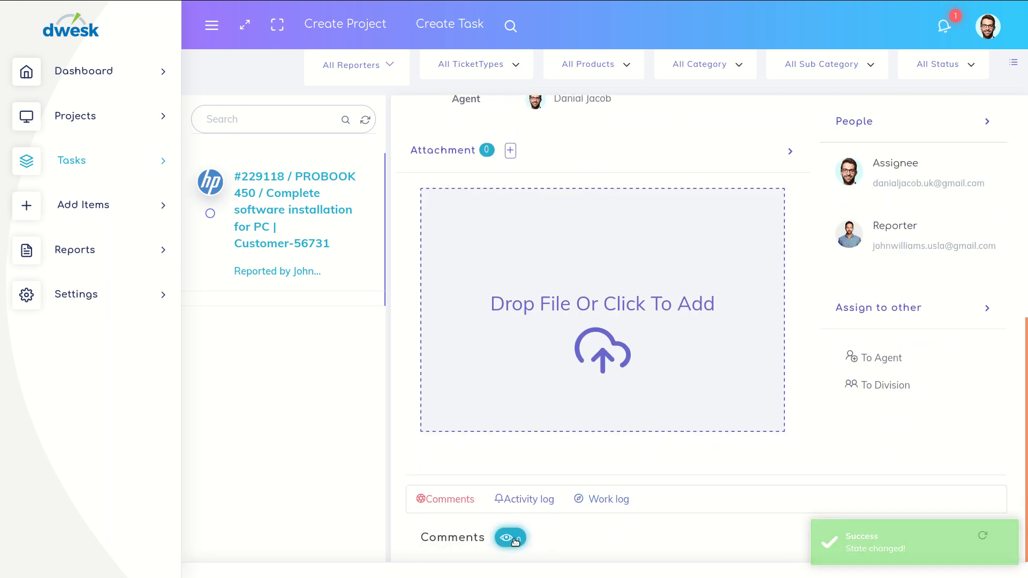
# Comment 'Done.' on the ticket, then apply END to send it for approval.
pyautogui.click(509, 538)
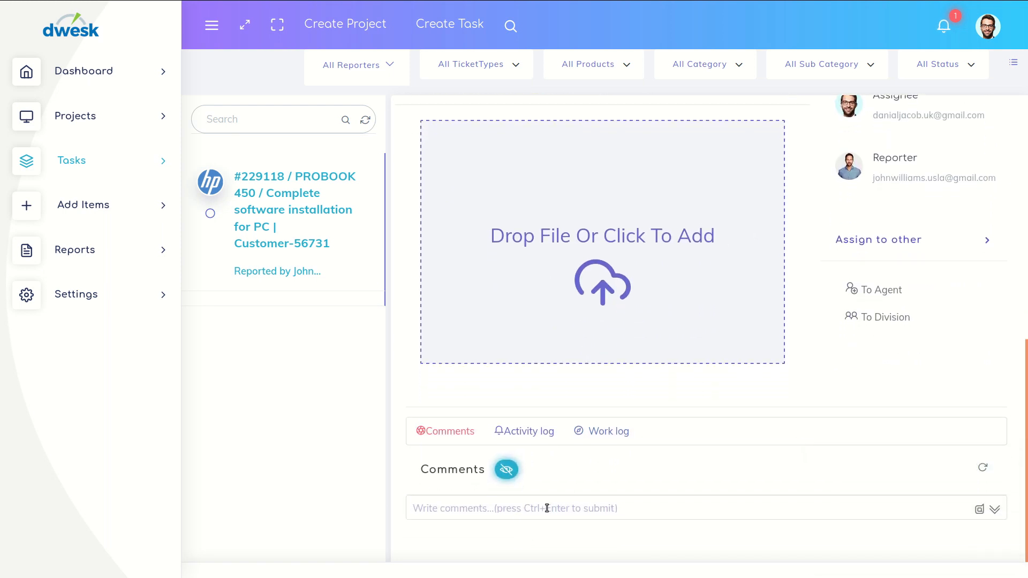
pyautogui.write('Done.')
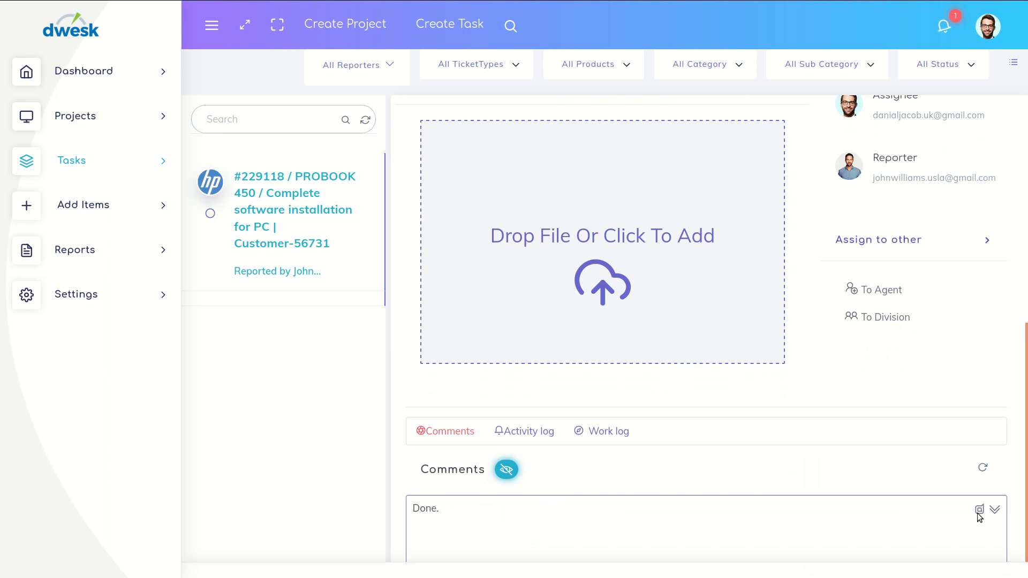
pyautogui.click(979, 511)
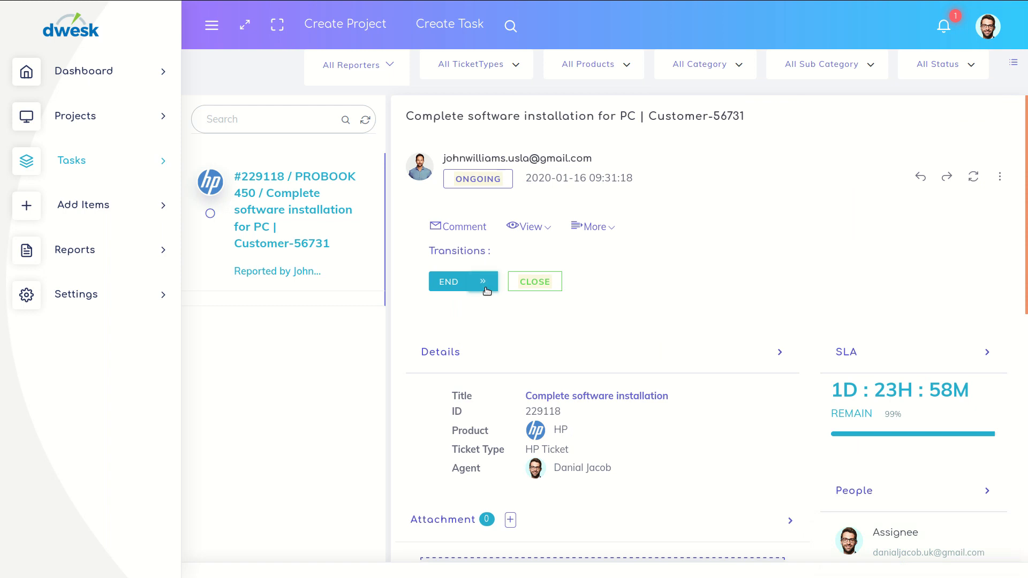
pyautogui.click(462, 281)
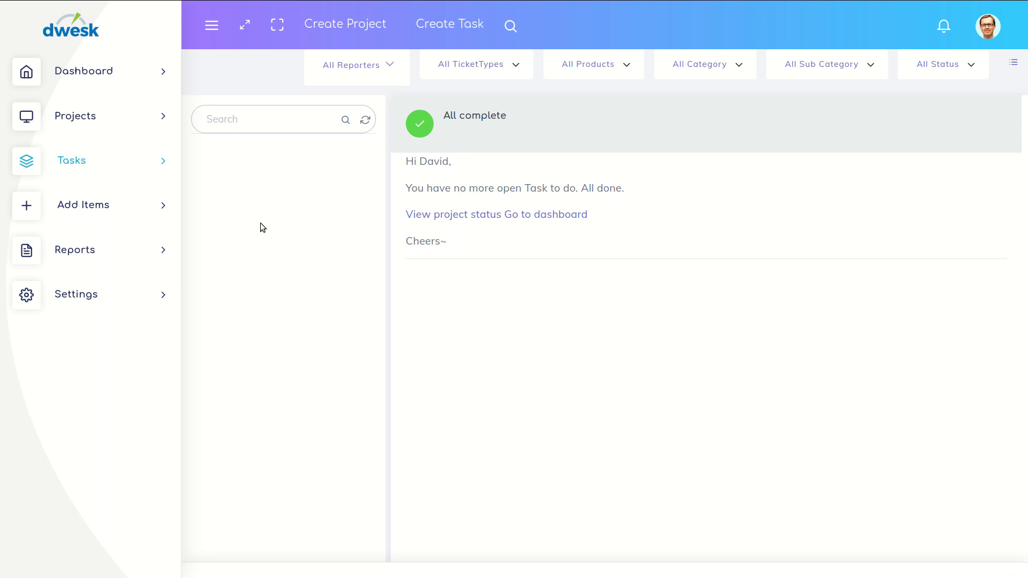
# Go to Tasks > Approvals to see ticket 229118 awaiting approval.
pyautogui.click(72, 161)
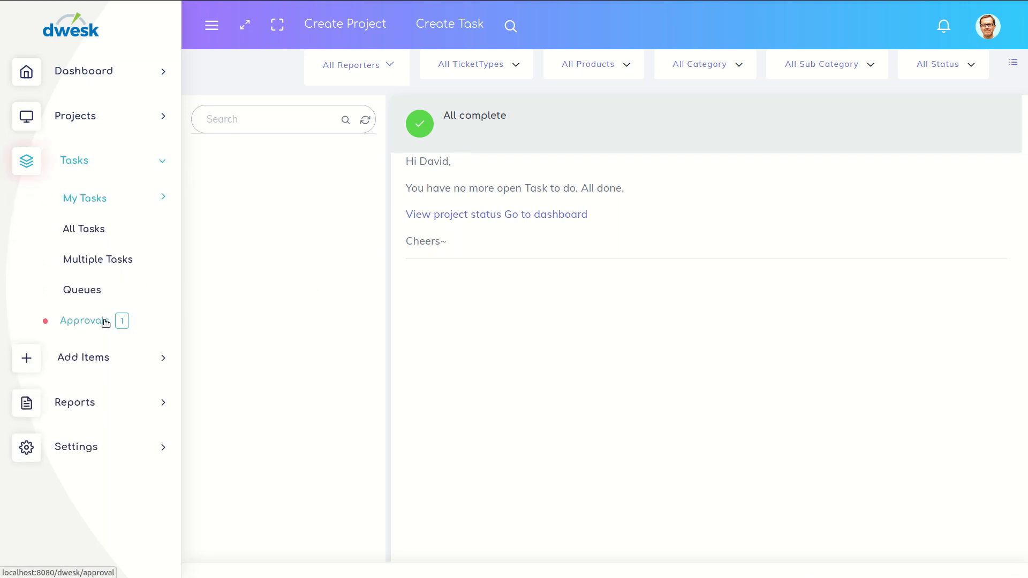
pyautogui.click(84, 321)
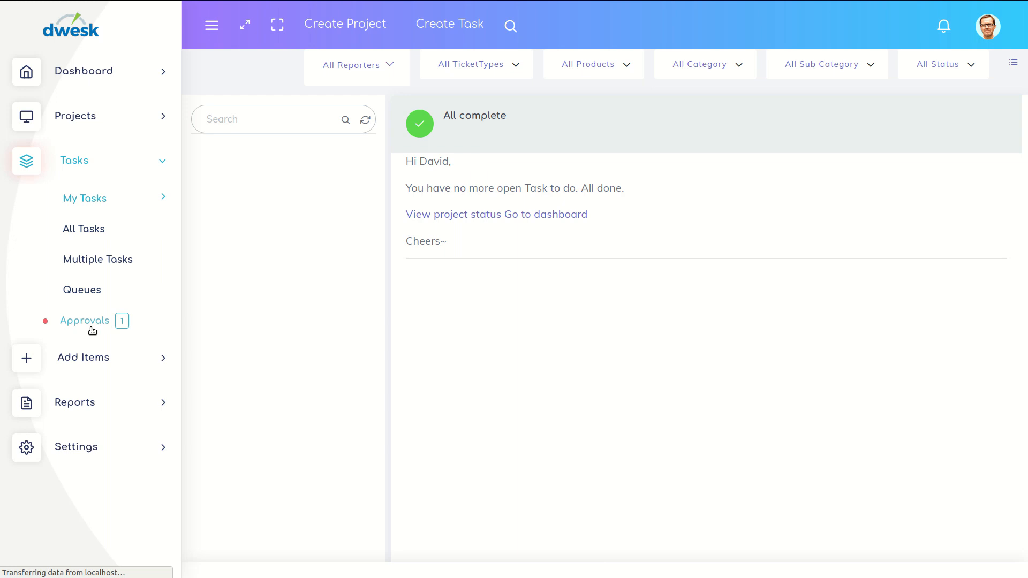
pyautogui.click(84, 321)
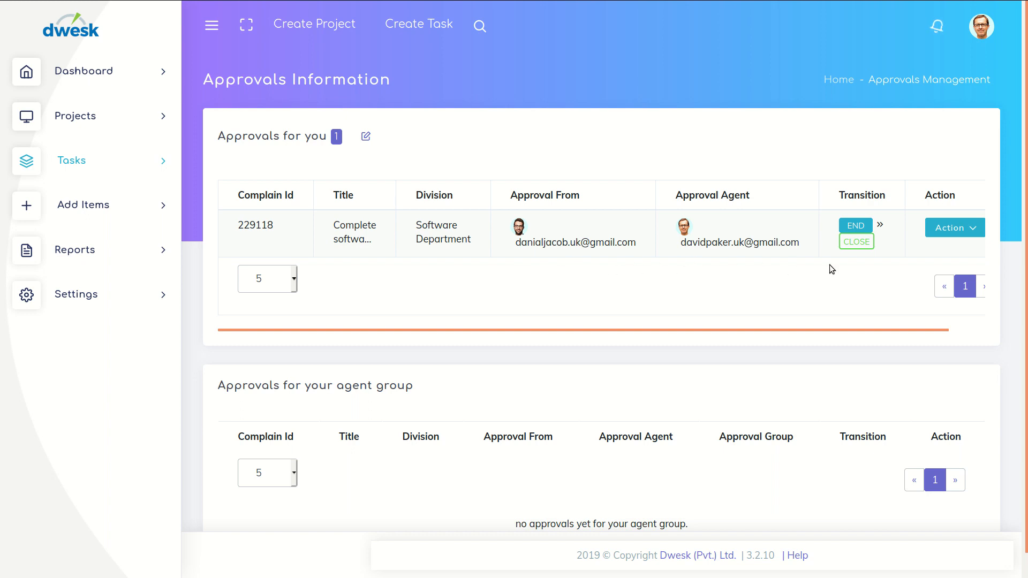
# Open ticket 229118's details and approve it.
pyautogui.click(955, 227)
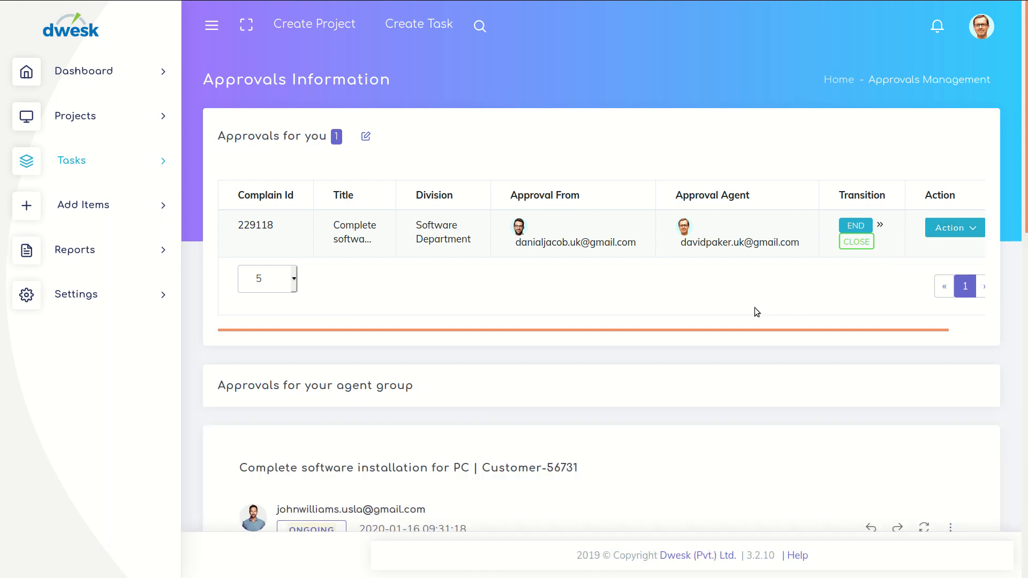
pyautogui.scroll(-3)
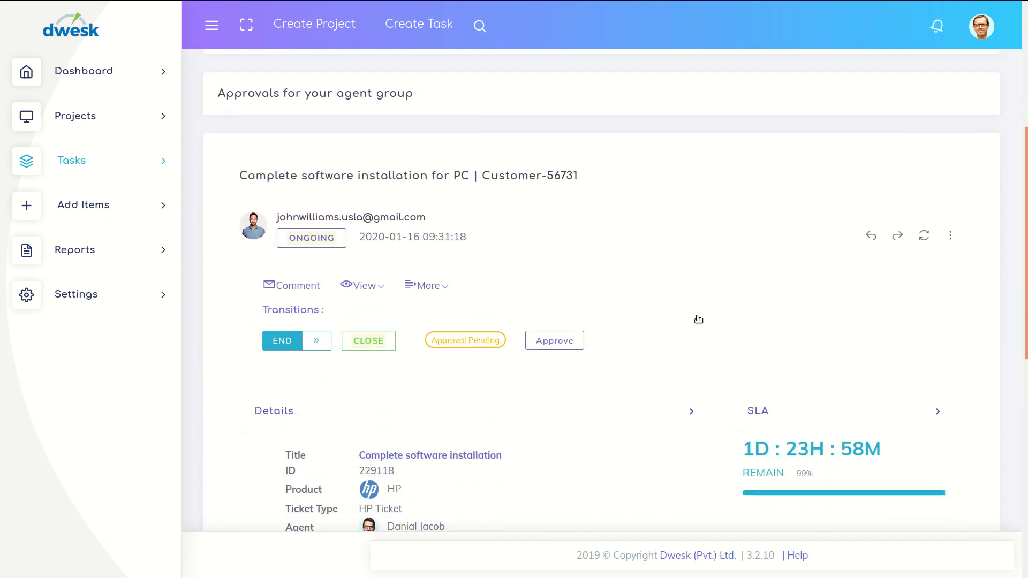
pyautogui.scroll(-3)
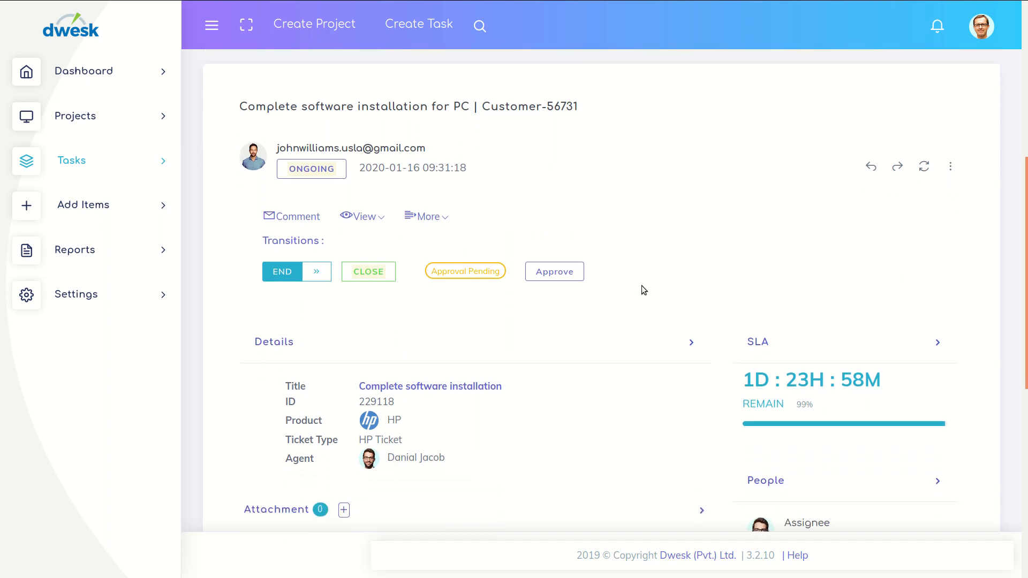
pyautogui.moveTo(464, 271)
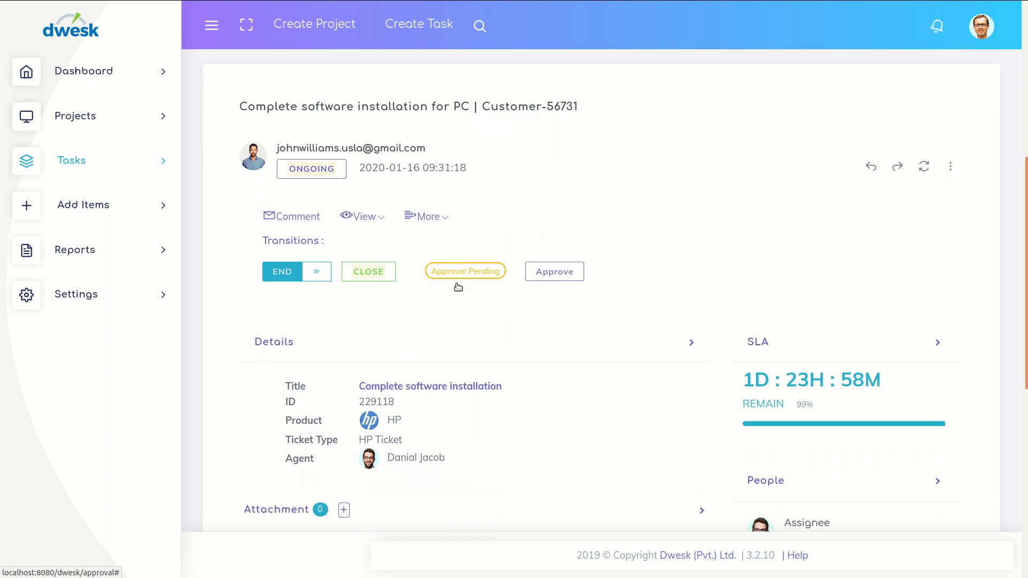
pyautogui.click(553, 272)
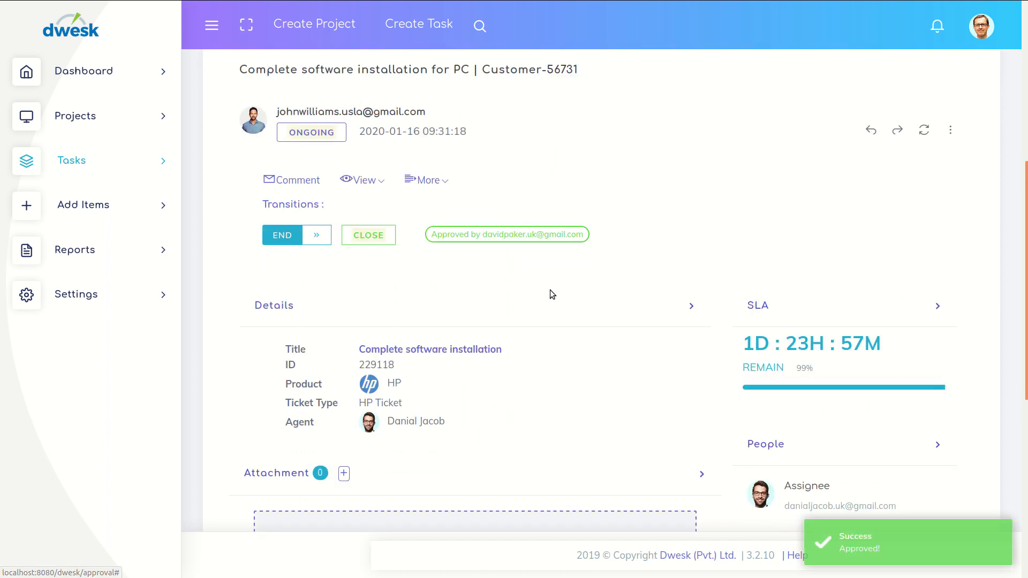
pyautogui.moveTo(525, 262)
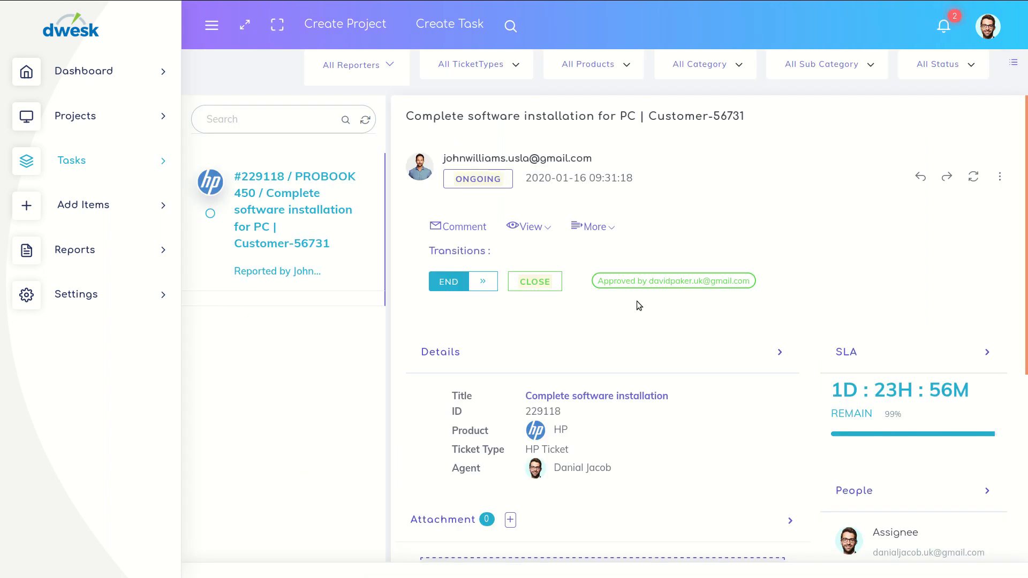
pyautogui.moveTo(709, 300)
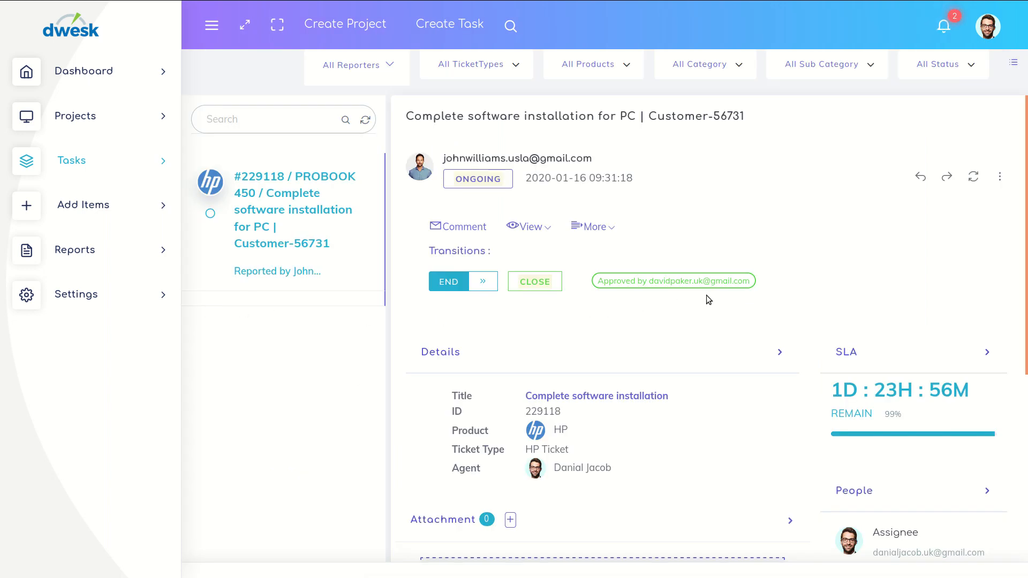